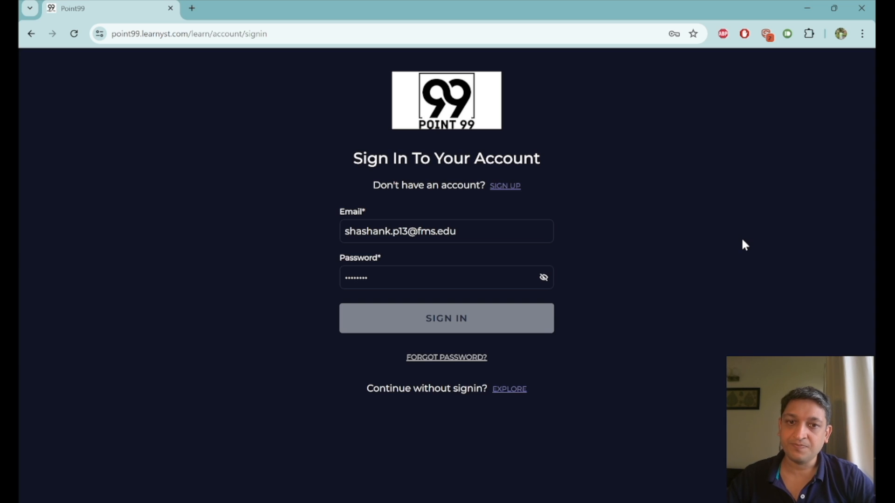
{"action": "mouse_move", "coordinate": [496, 330]}
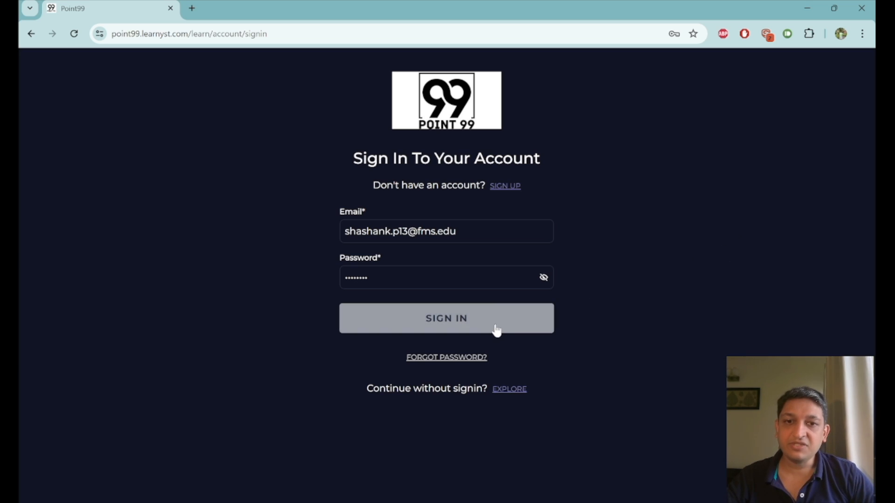
Submit the entered email and password with the SIGN IN button.
{"action": "left_click", "coordinate": [446, 318]}
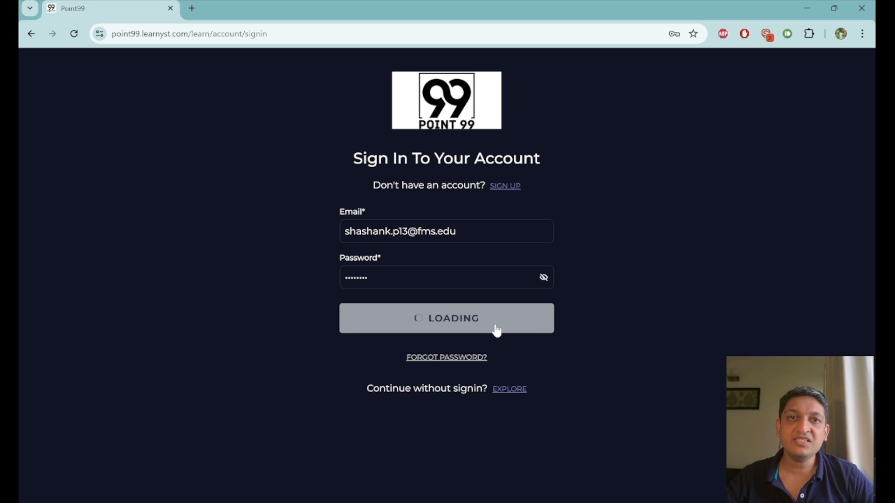
Open Day 1 - Reading Comprehension in the Daily Drill - CAT 24 Preparation course.
{"action": "left_click", "coordinate": [445, 318]}
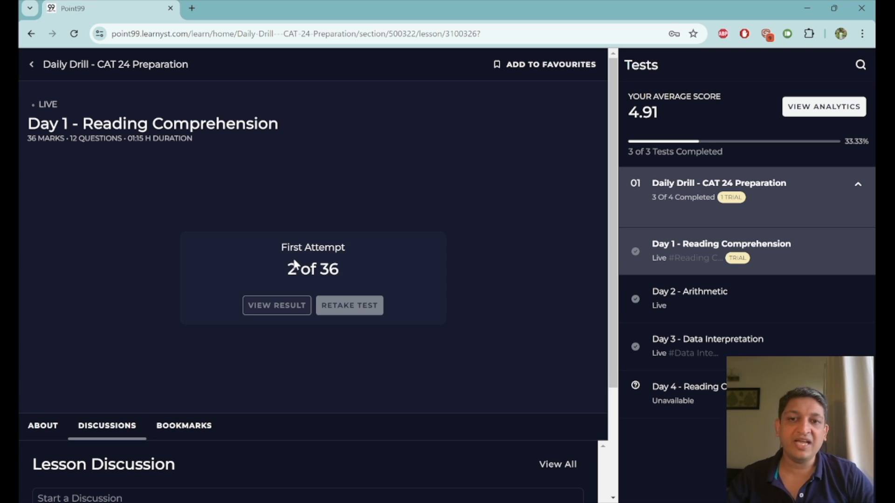
{"action": "mouse_move", "coordinate": [399, 280]}
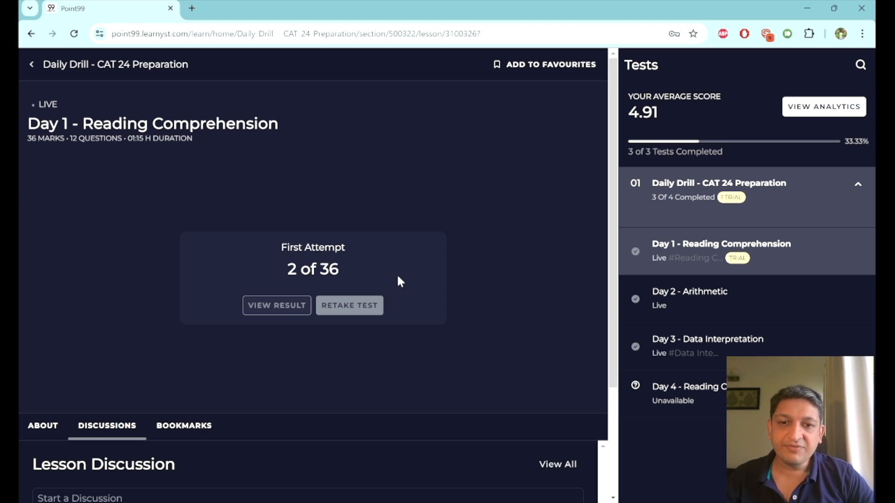
{"action": "mouse_move", "coordinate": [349, 305]}
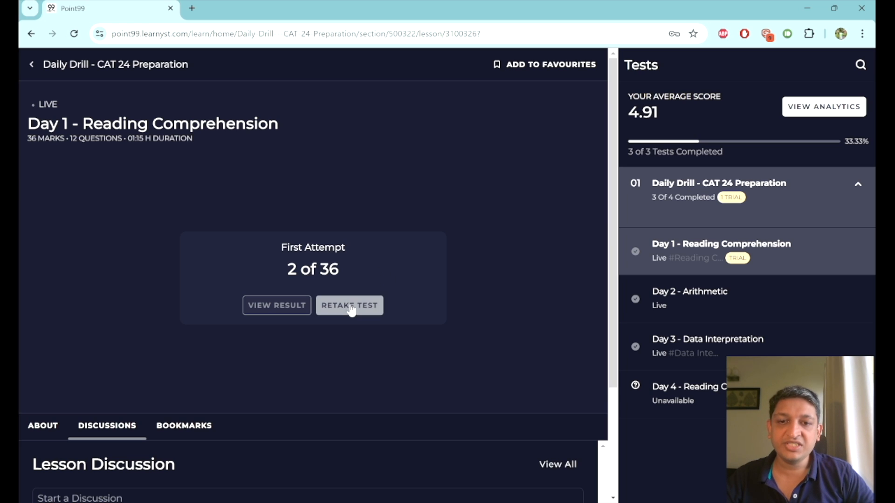
Start a retake of the drill, answering question 1 with B and question 2 with C.
{"action": "left_click", "coordinate": [349, 305]}
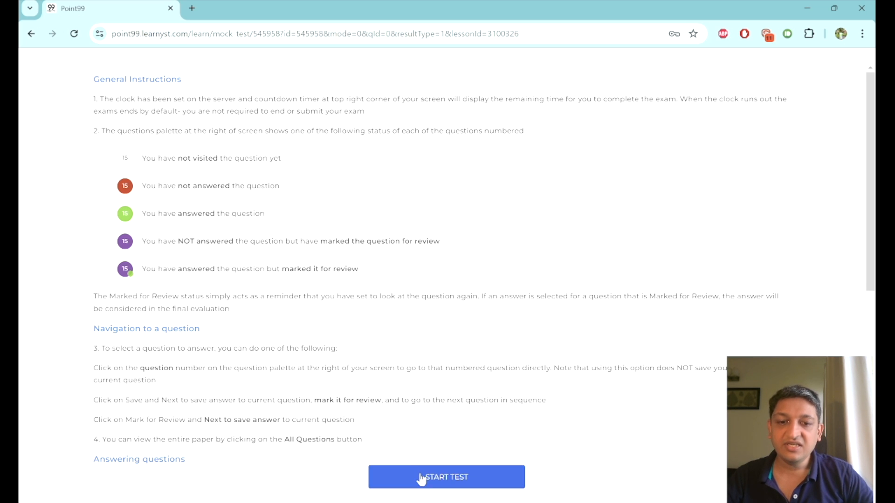
{"action": "left_click", "coordinate": [445, 477]}
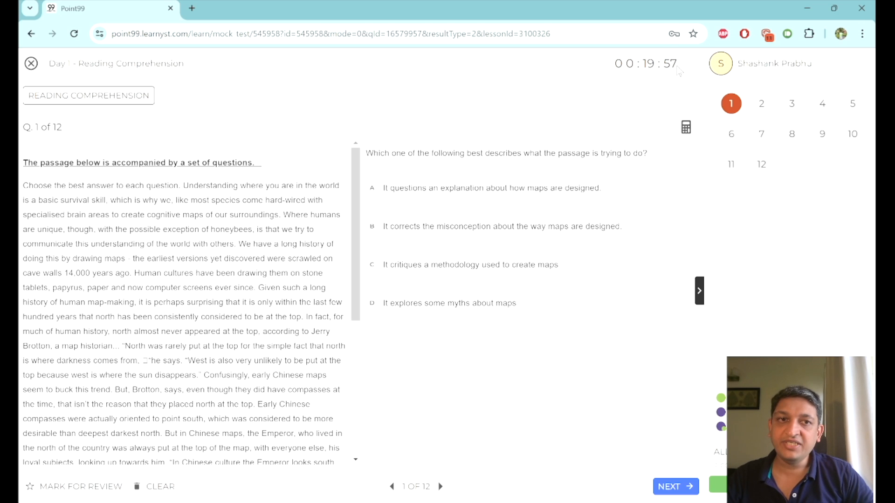
{"action": "mouse_move", "coordinate": [632, 87]}
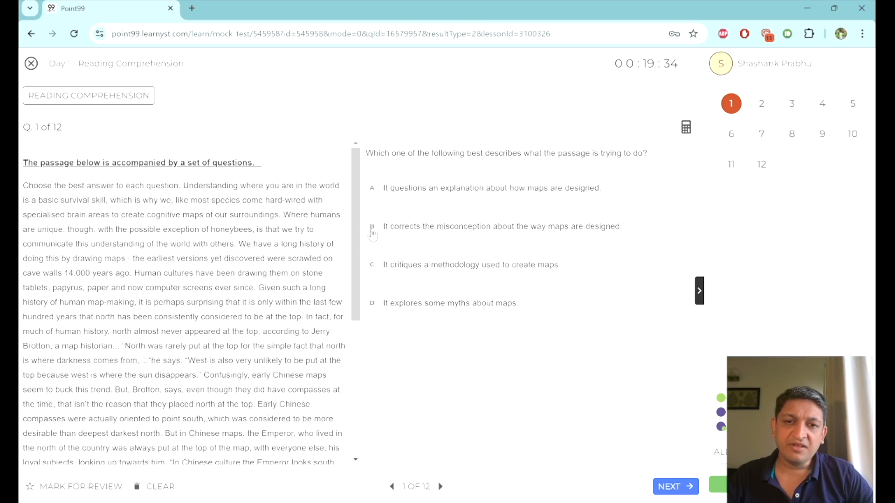
{"action": "left_click", "coordinate": [371, 226]}
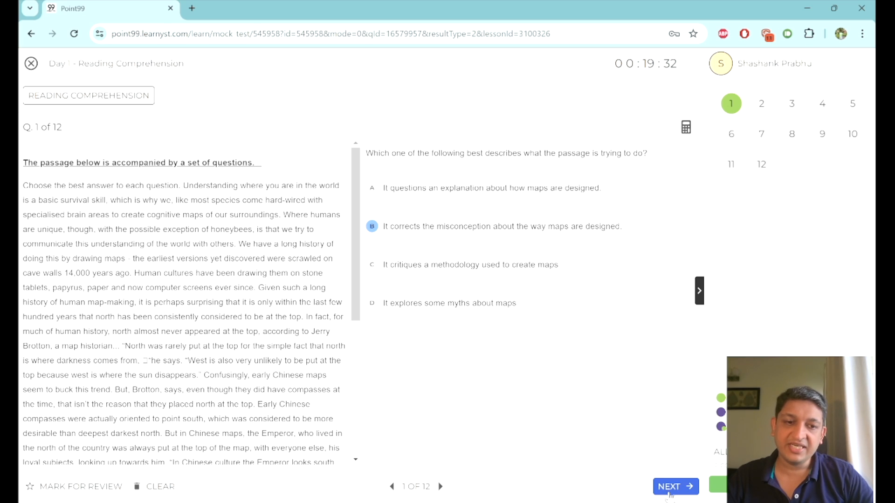
{"action": "left_click", "coordinate": [676, 487]}
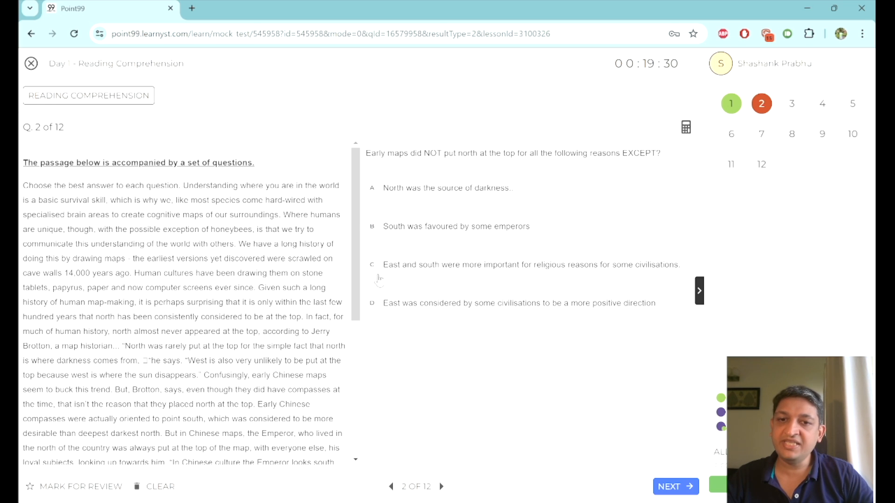
{"action": "left_click", "coordinate": [371, 265]}
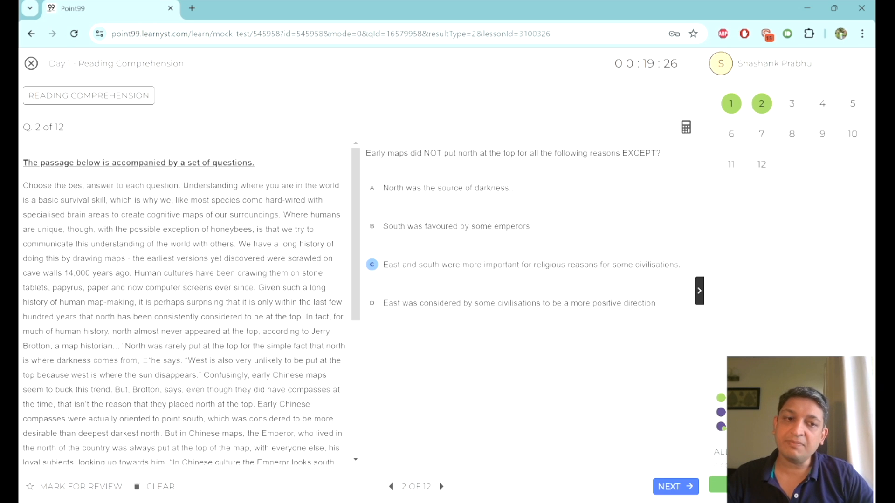
Submit the retake through the Submit Quiz popup and the summary page.
{"action": "left_click", "coordinate": [736, 486]}
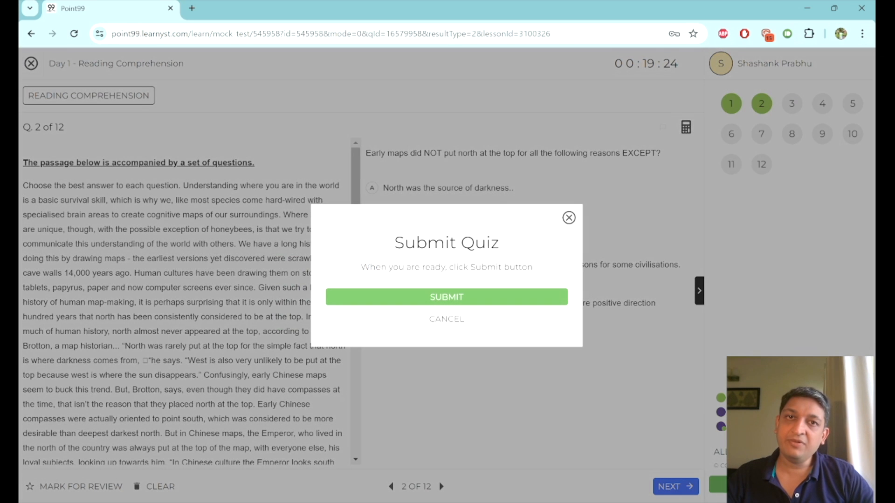
{"action": "left_click", "coordinate": [447, 297]}
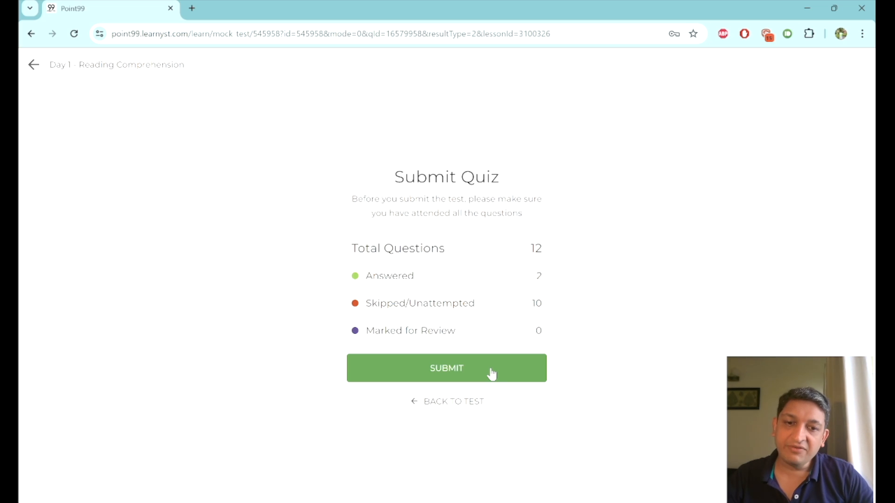
{"action": "left_click", "coordinate": [447, 368]}
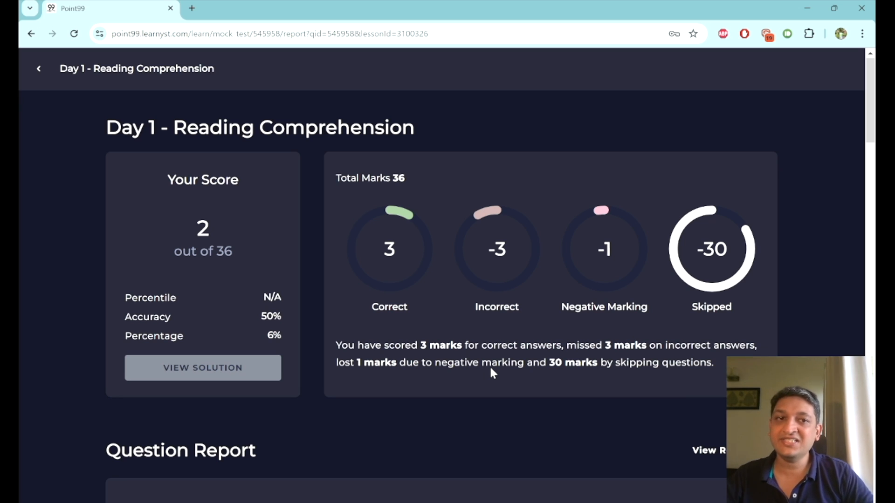
{"action": "scroll", "scroll_direction": "down", "scroll_amount": 3}
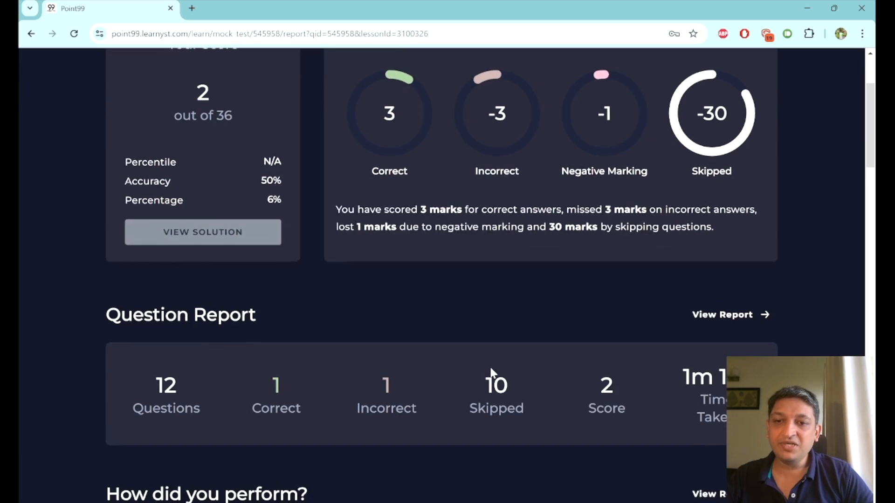
{"action": "scroll", "scroll_direction": "down", "scroll_amount": 3}
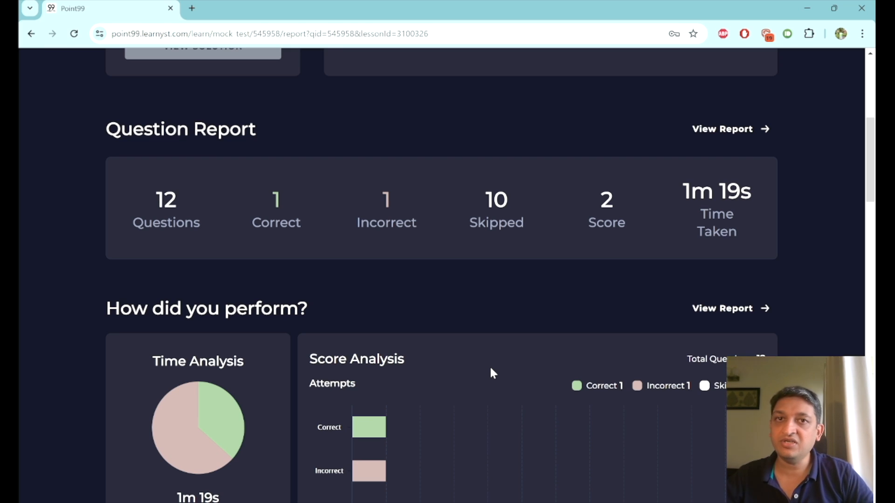
{"action": "scroll", "scroll_direction": "down", "scroll_amount": 3}
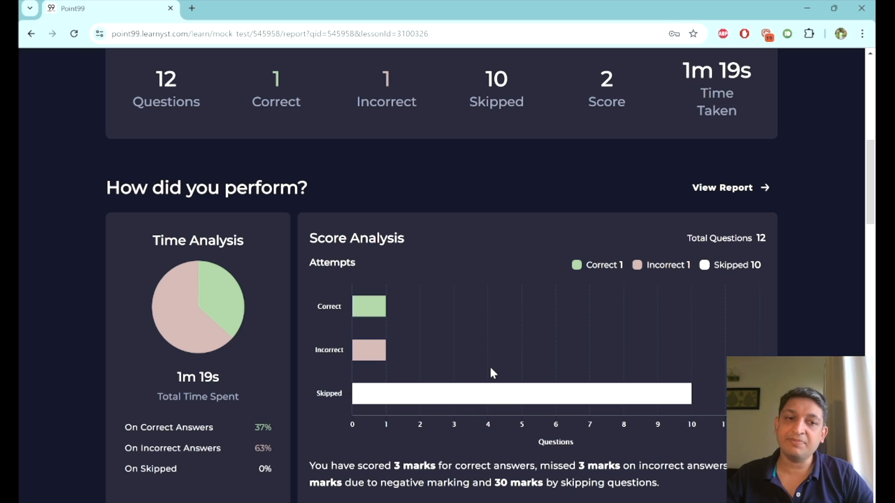
{"action": "scroll", "scroll_direction": "down", "scroll_amount": 3}
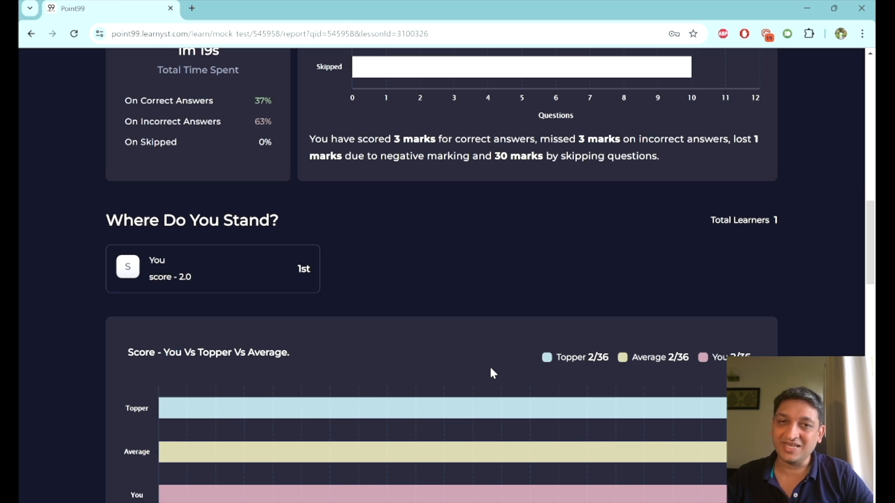
{"action": "scroll", "scroll_direction": "down", "scroll_amount": 3}
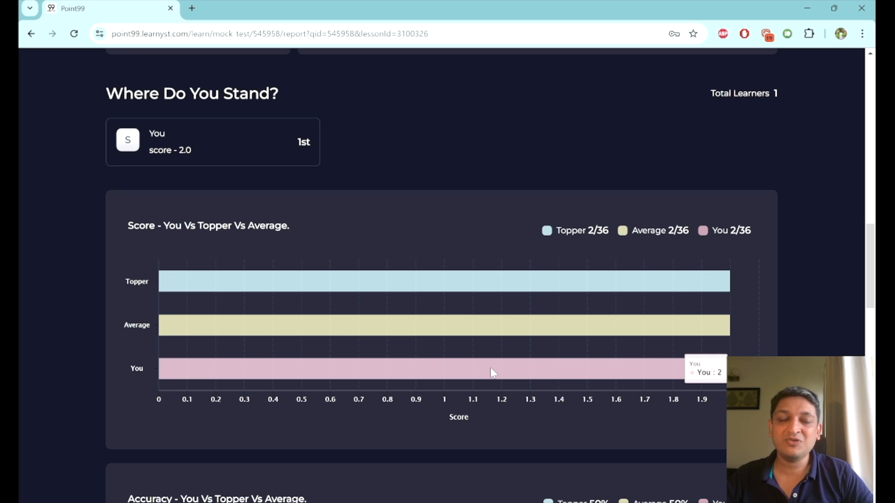
{"action": "scroll", "scroll_direction": "down", "scroll_amount": 3}
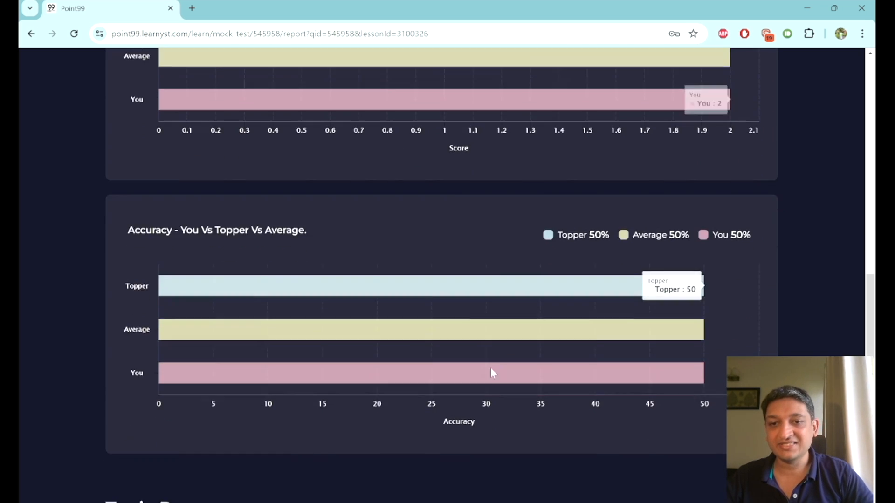
{"action": "scroll", "scroll_direction": "down", "scroll_amount": 3}
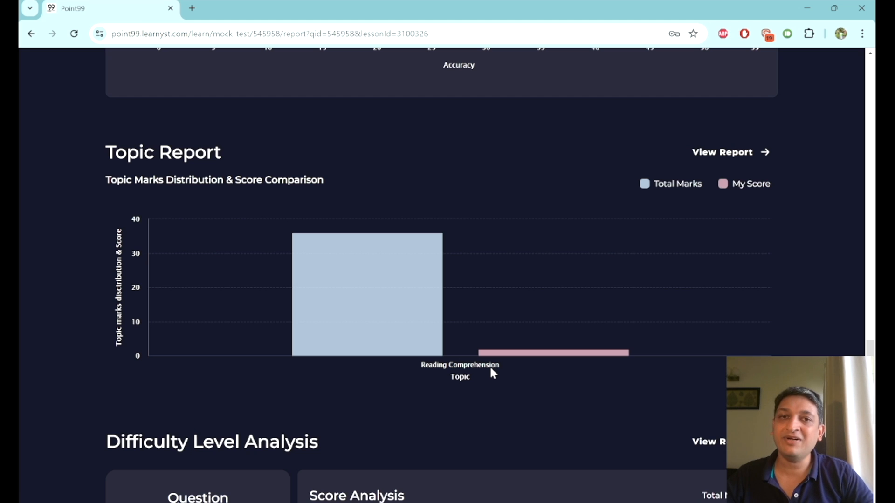
{"action": "scroll", "scroll_direction": "down", "scroll_amount": 3}
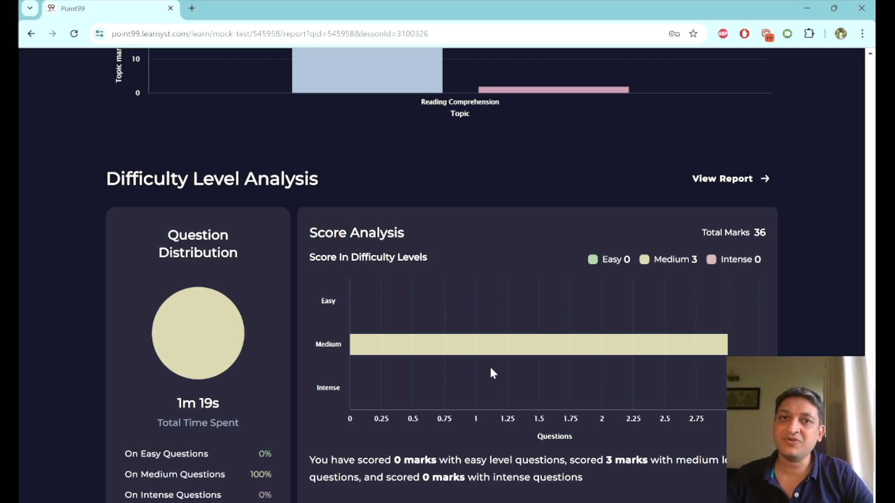
{"action": "scroll", "scroll_direction": "down", "scroll_amount": 3}
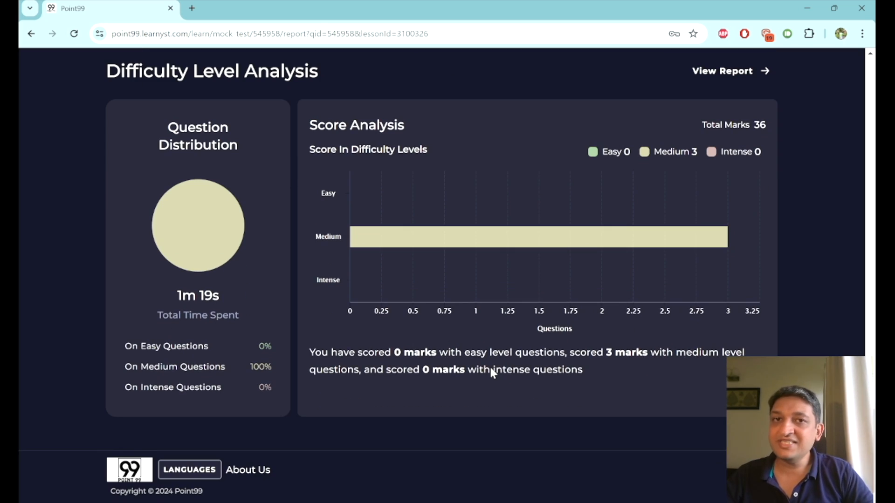